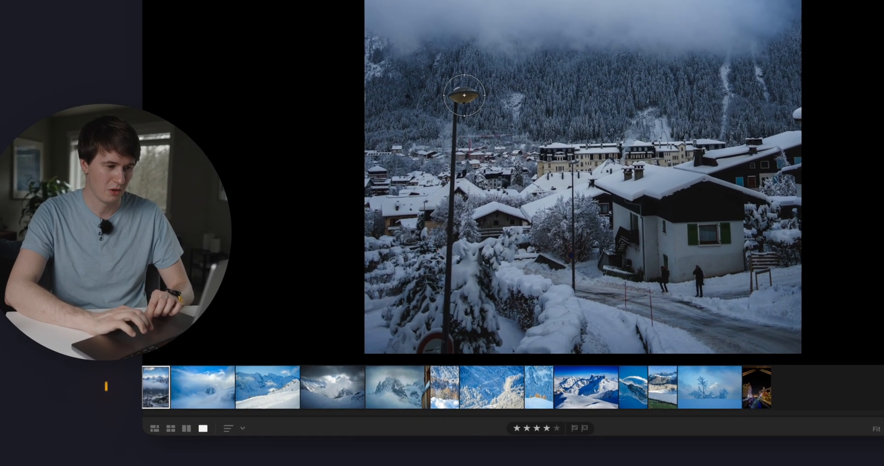
Step: Erase the walking pedestrian from the snowy street photo with Magic eraser and accept the result
left_click_drag(464, 95, 434, 353)
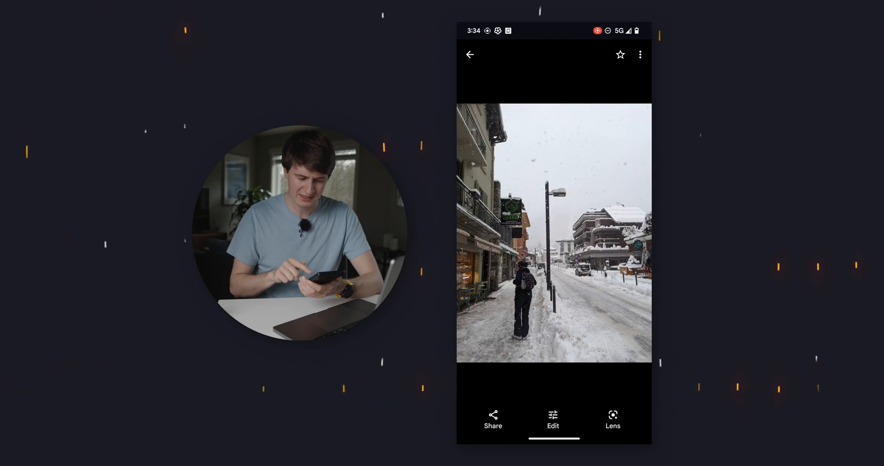
left_click(553, 420)
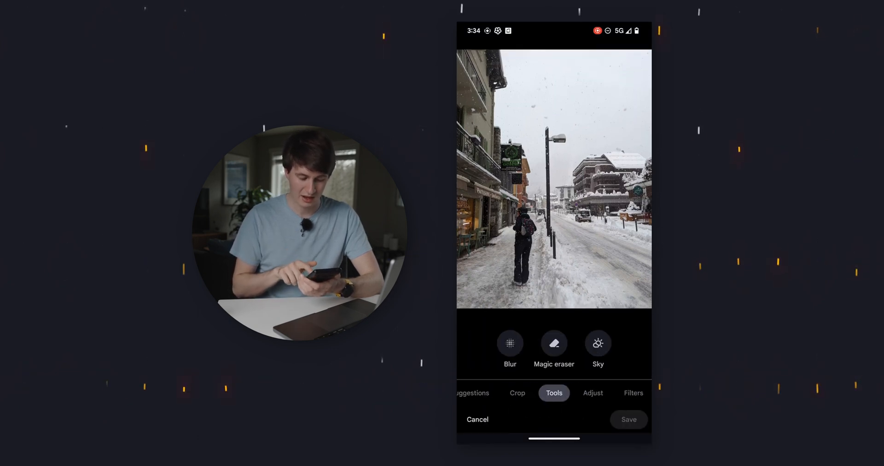
left_click(554, 342)
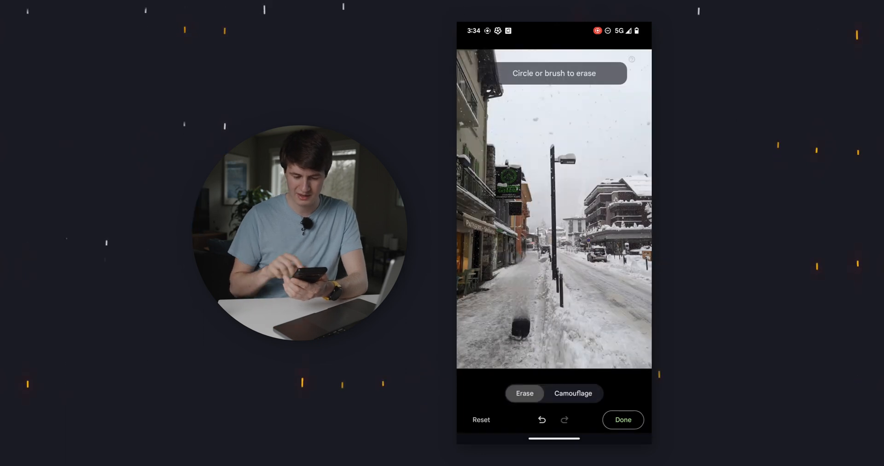
left_click(519, 330)
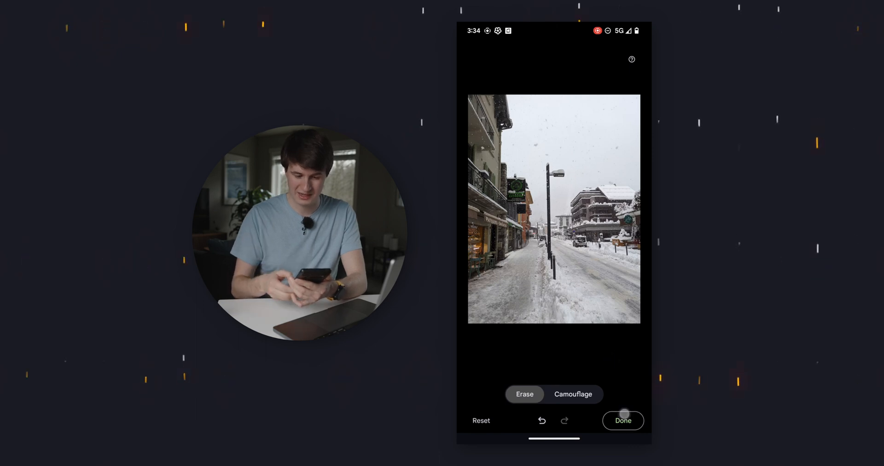
left_click(622, 420)
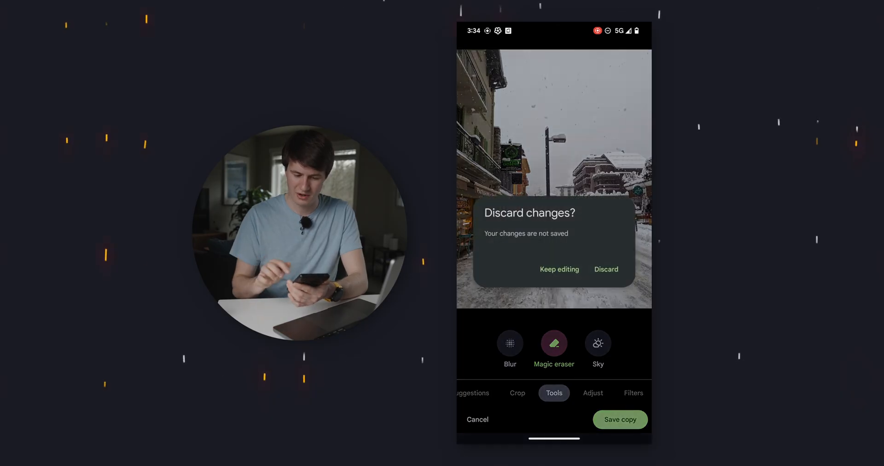
Step: Discard the street edit, then Erase all suggested background people from the ski-slope photo
left_click(606, 269)
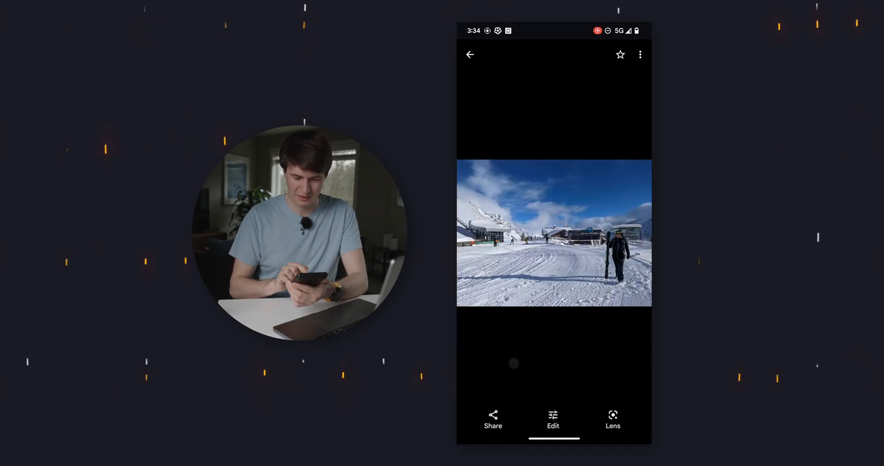
left_click(552, 420)
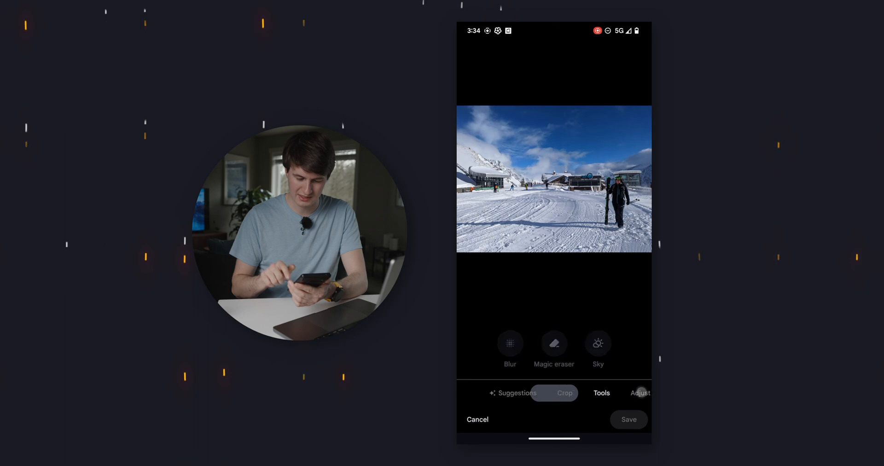
left_click(553, 342)
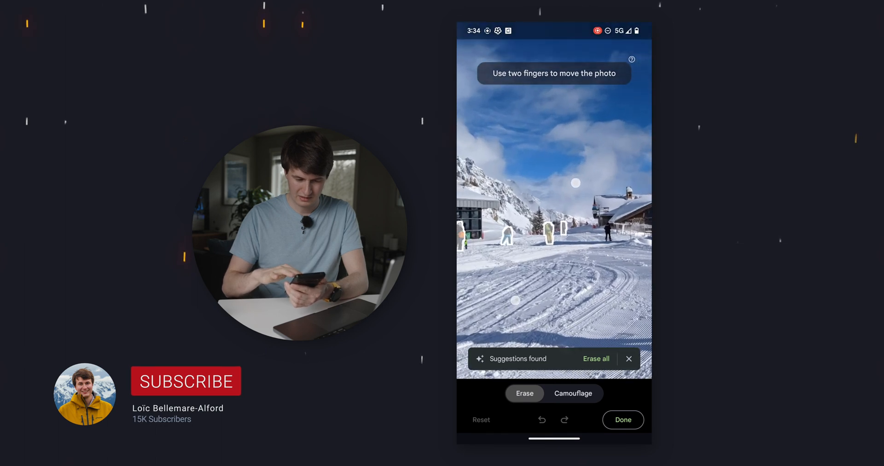
left_click(185, 381)
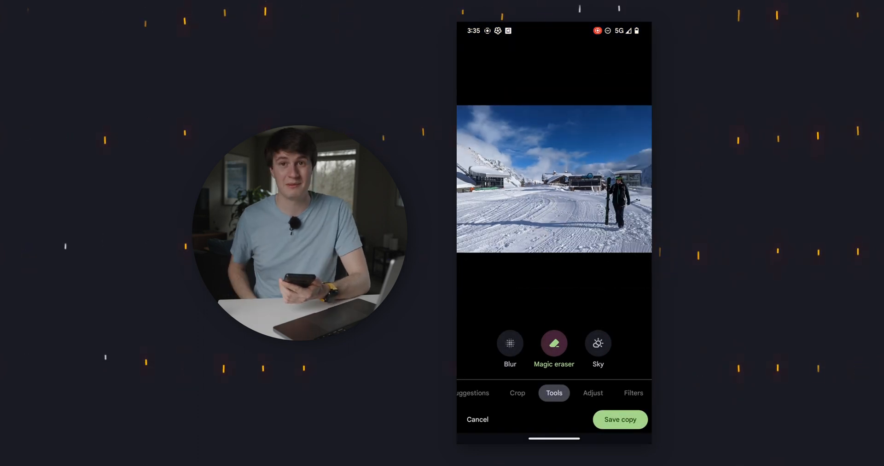
left_click(472, 392)
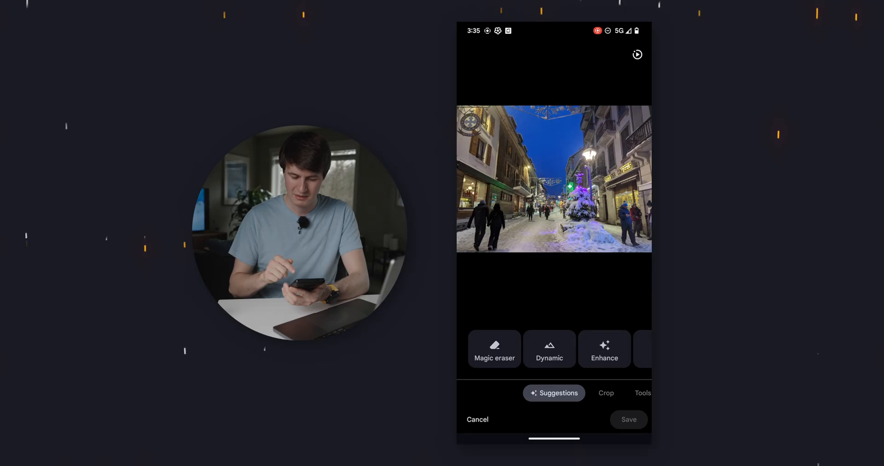
Step: Launch Magic eraser on the night-time snowy shopping street photo to find people to remove
left_click(493, 349)
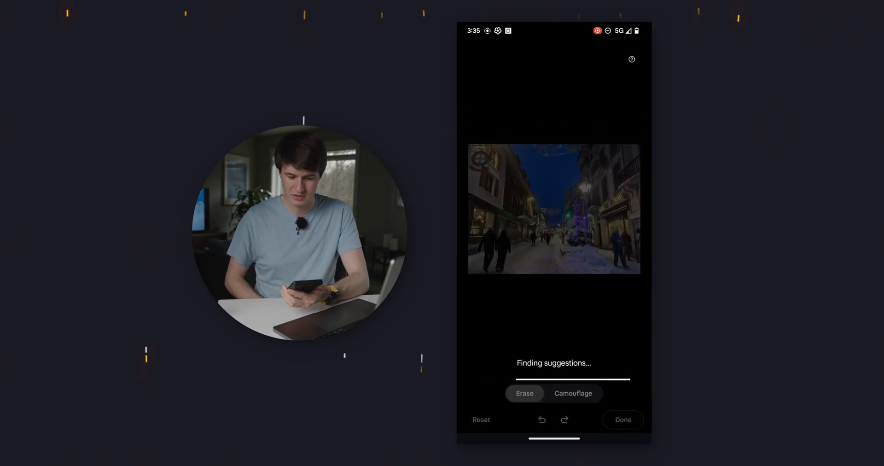